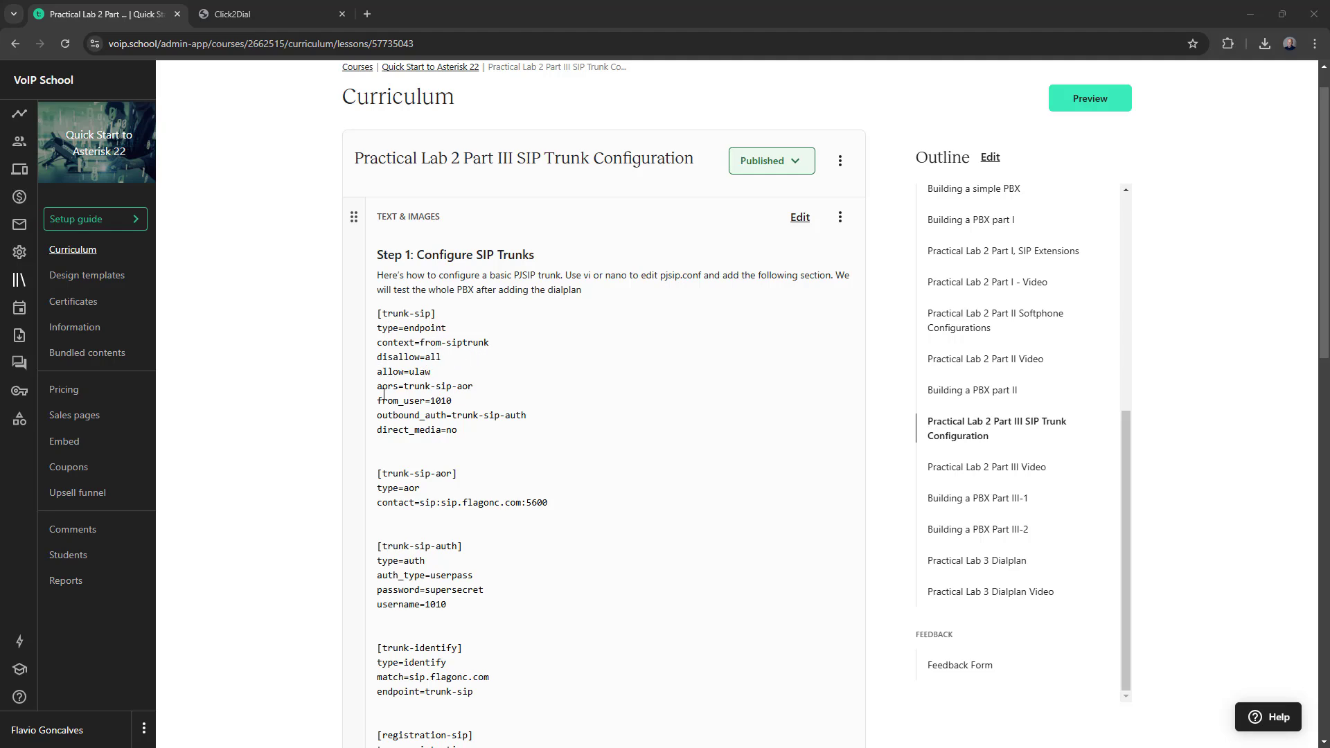
pyautogui.moveTo(464, 370)
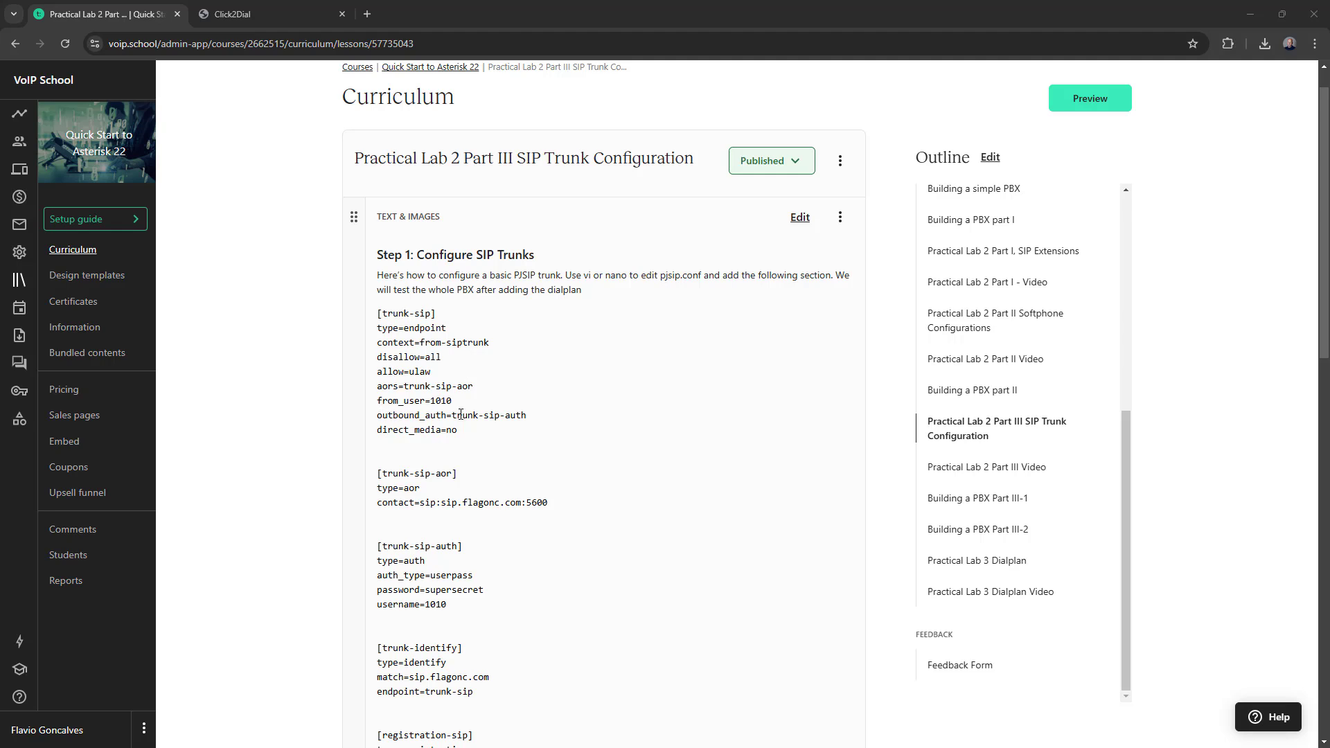
pyautogui.moveTo(503, 389)
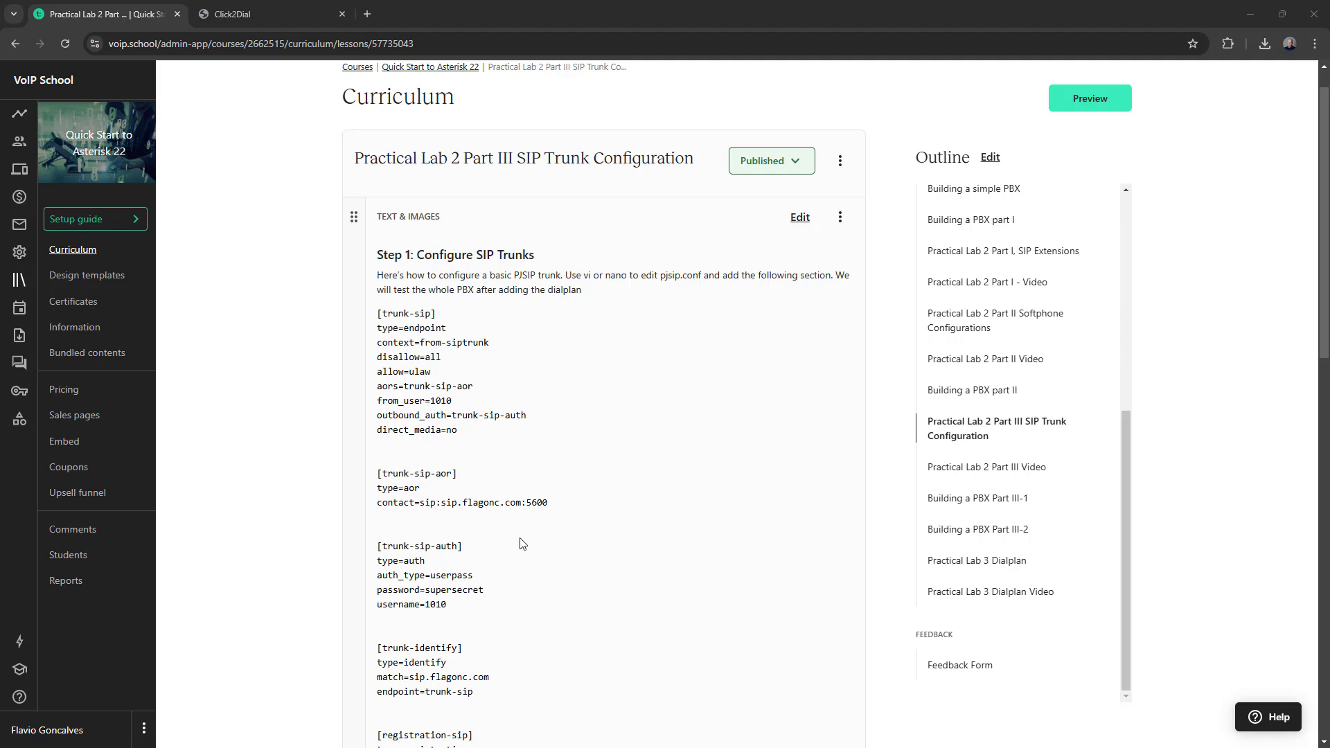
# Review the lesson's trunk settings, noting the from-siptrunk context and contact_user=9999.
pyautogui.scroll(-3)
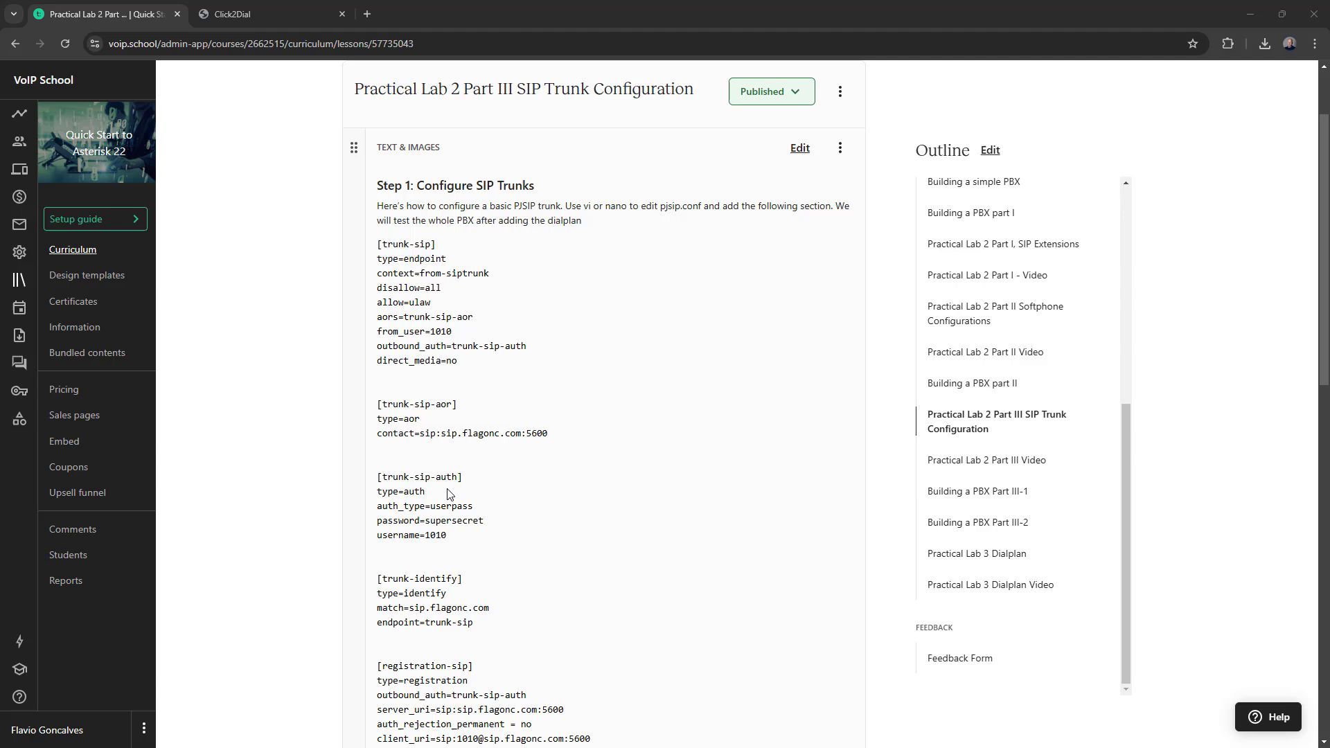
pyautogui.moveTo(440, 499)
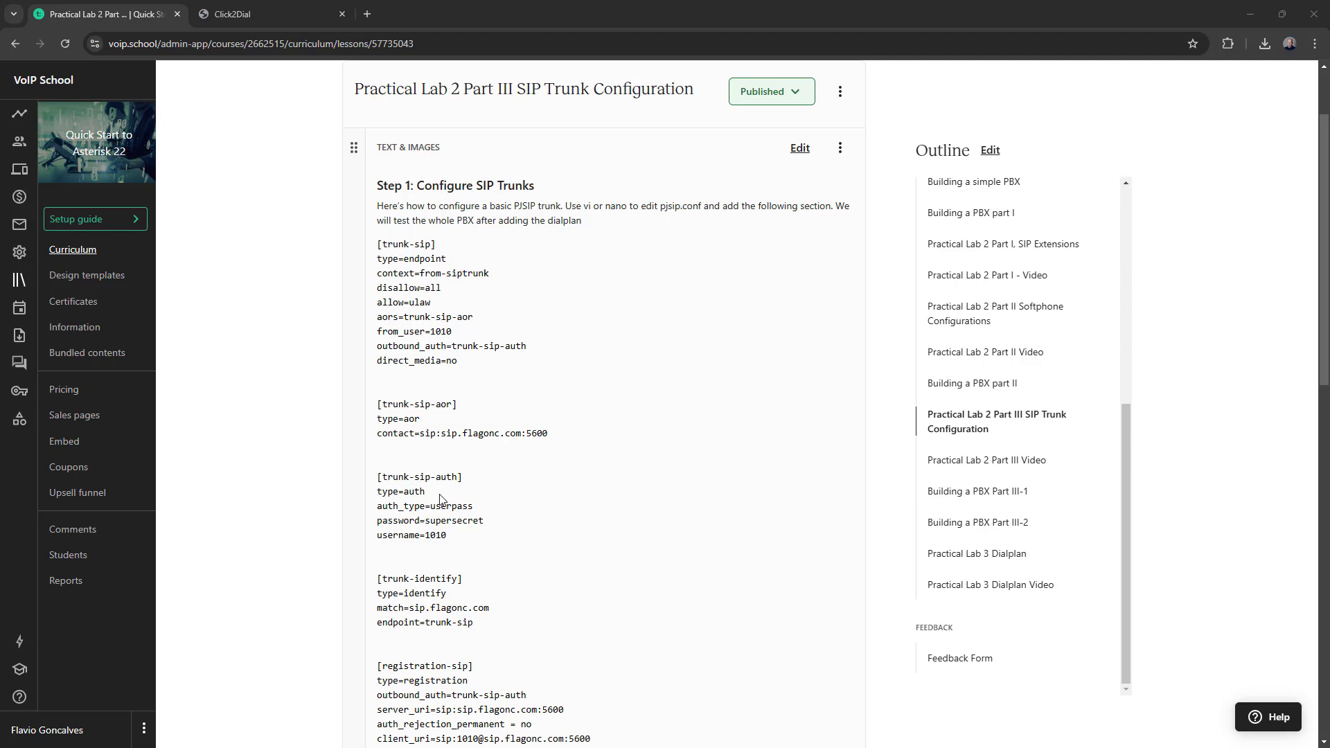
pyautogui.scroll(-3)
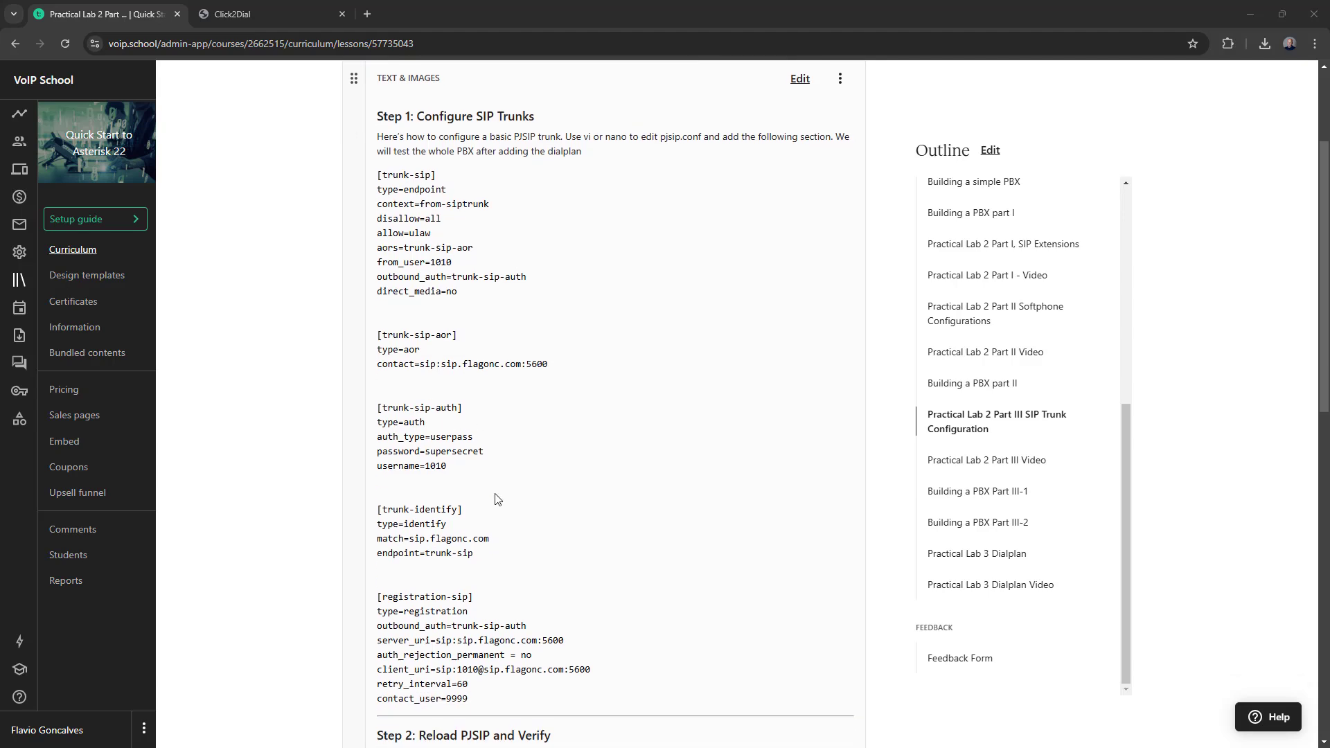
pyautogui.scroll(-3)
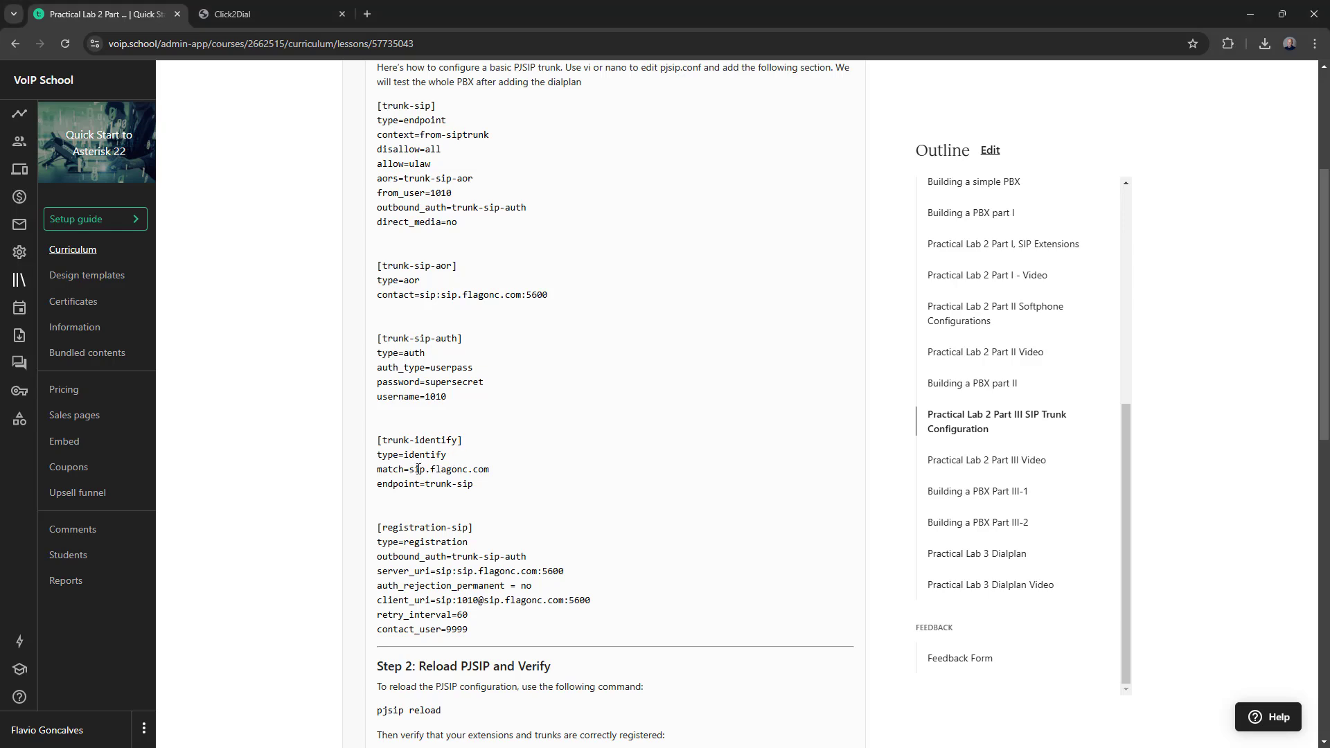
pyautogui.doubleClick(444, 470)
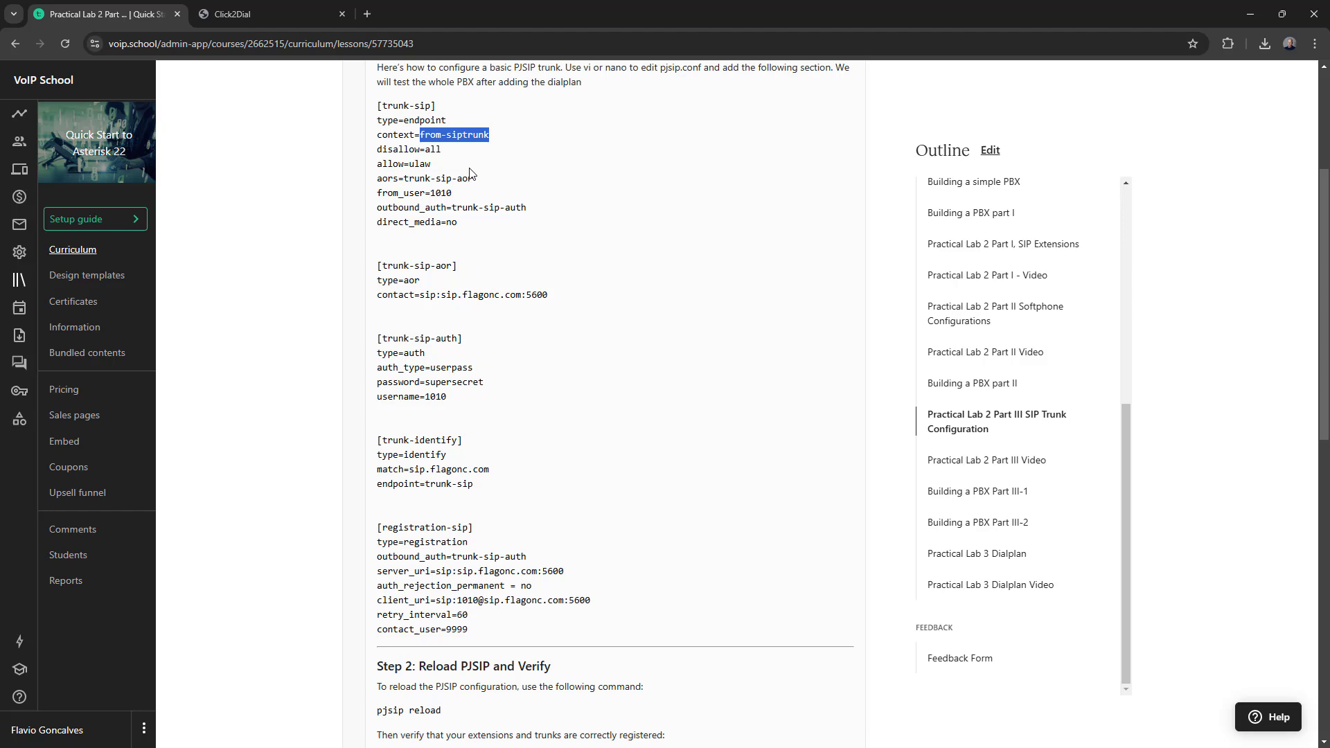
pyautogui.scroll(-3)
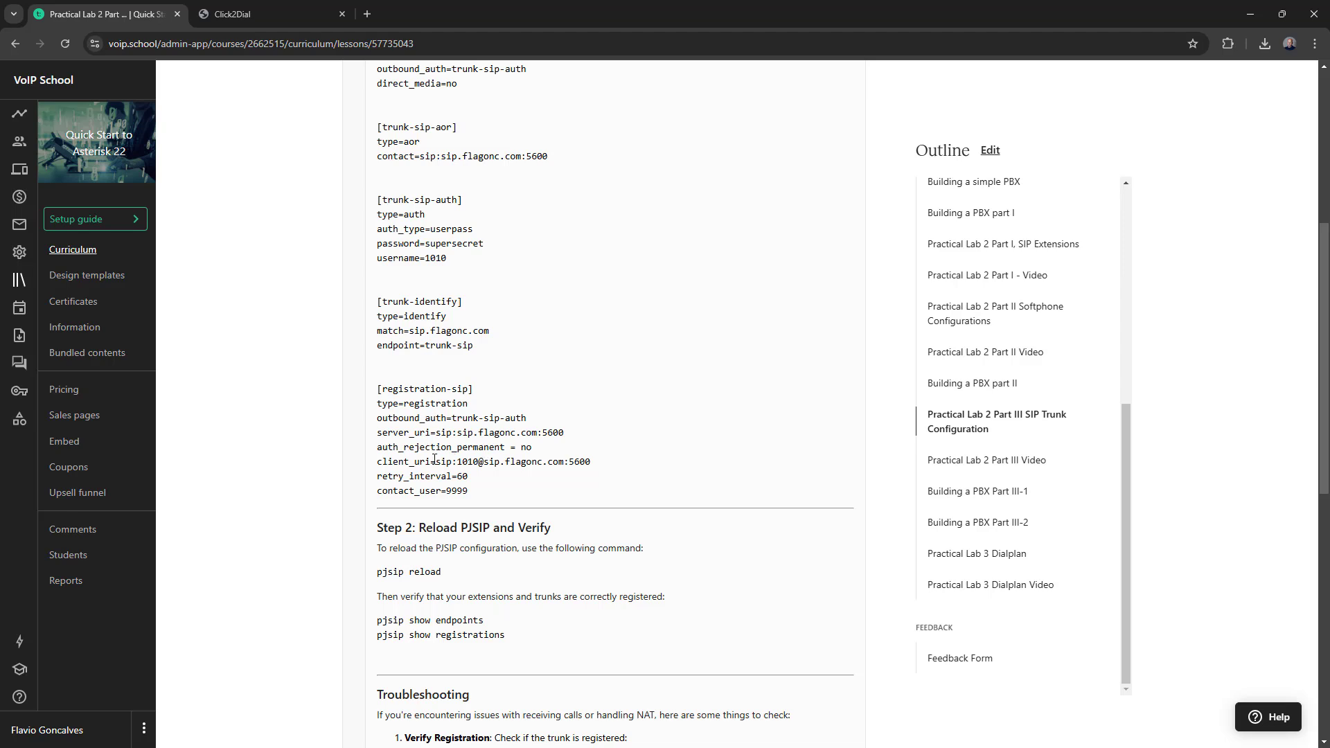
pyautogui.doubleClick(399, 491)
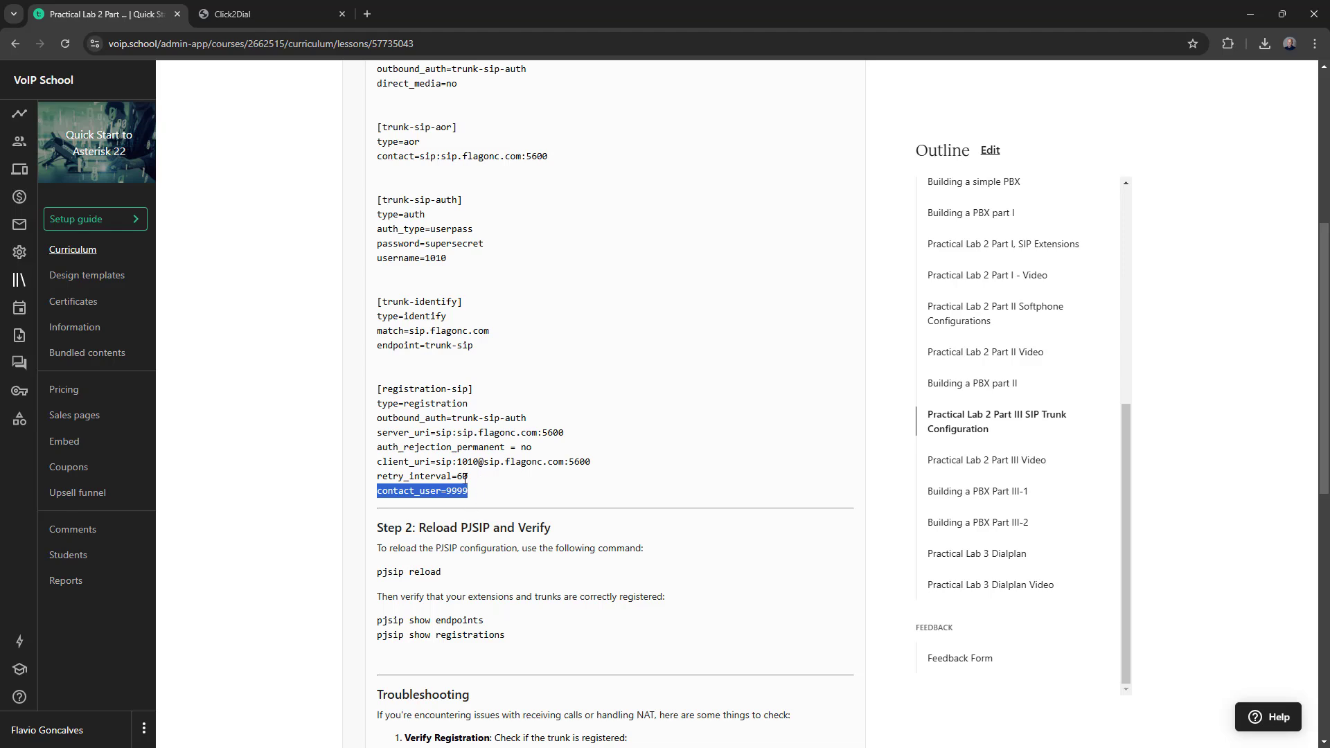
pyautogui.moveTo(539, 424)
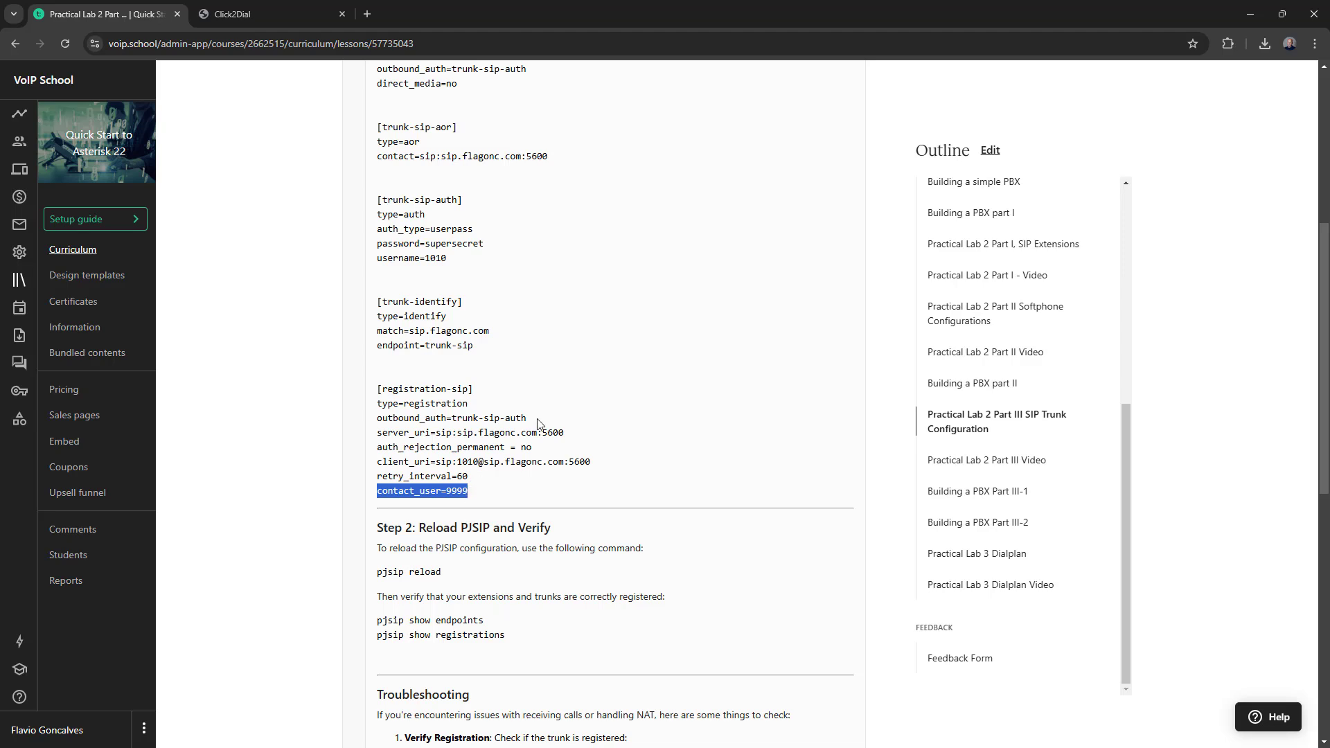
pyautogui.moveTo(488, 497)
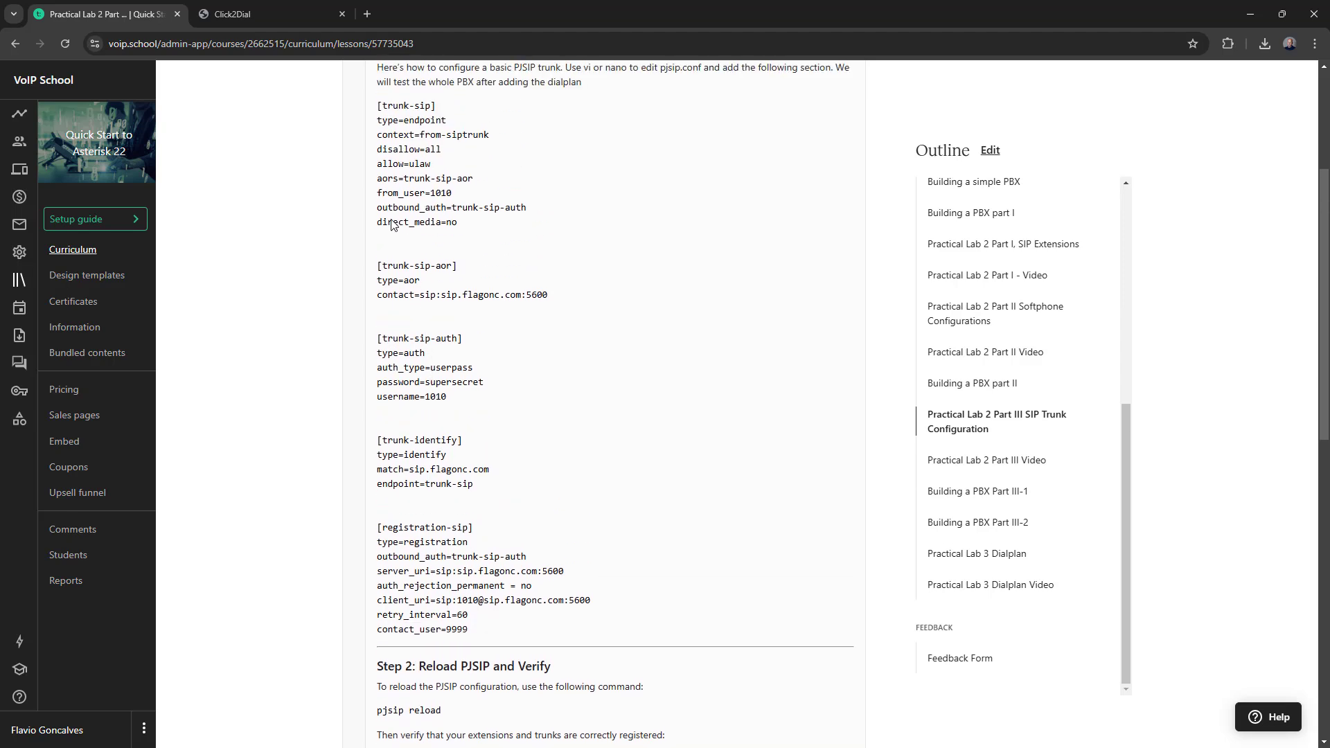
# Select the trunk configuration text from [trunk-sip] through contact_user=9999 for copying.
pyautogui.moveTo(377, 105); pyautogui.dragTo(499, 599)
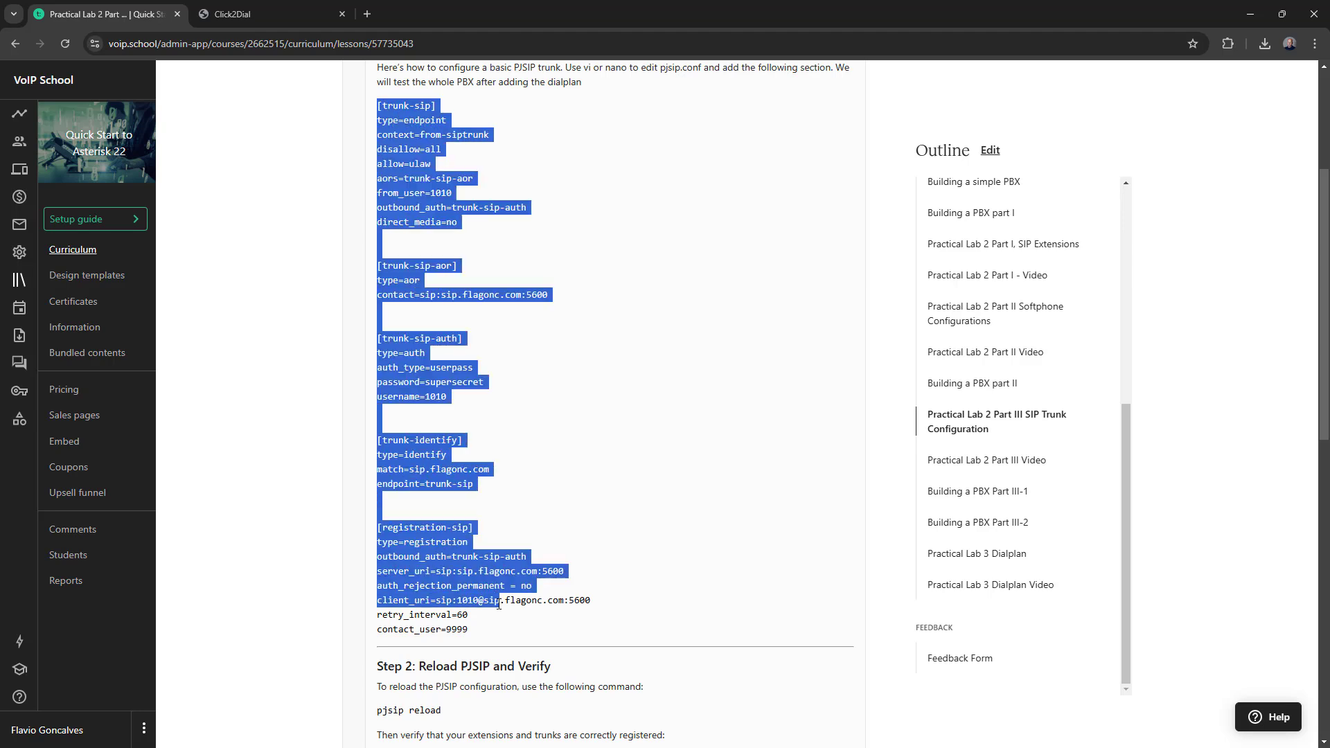
pyautogui.moveTo(479, 599); pyautogui.dragTo(504, 634)
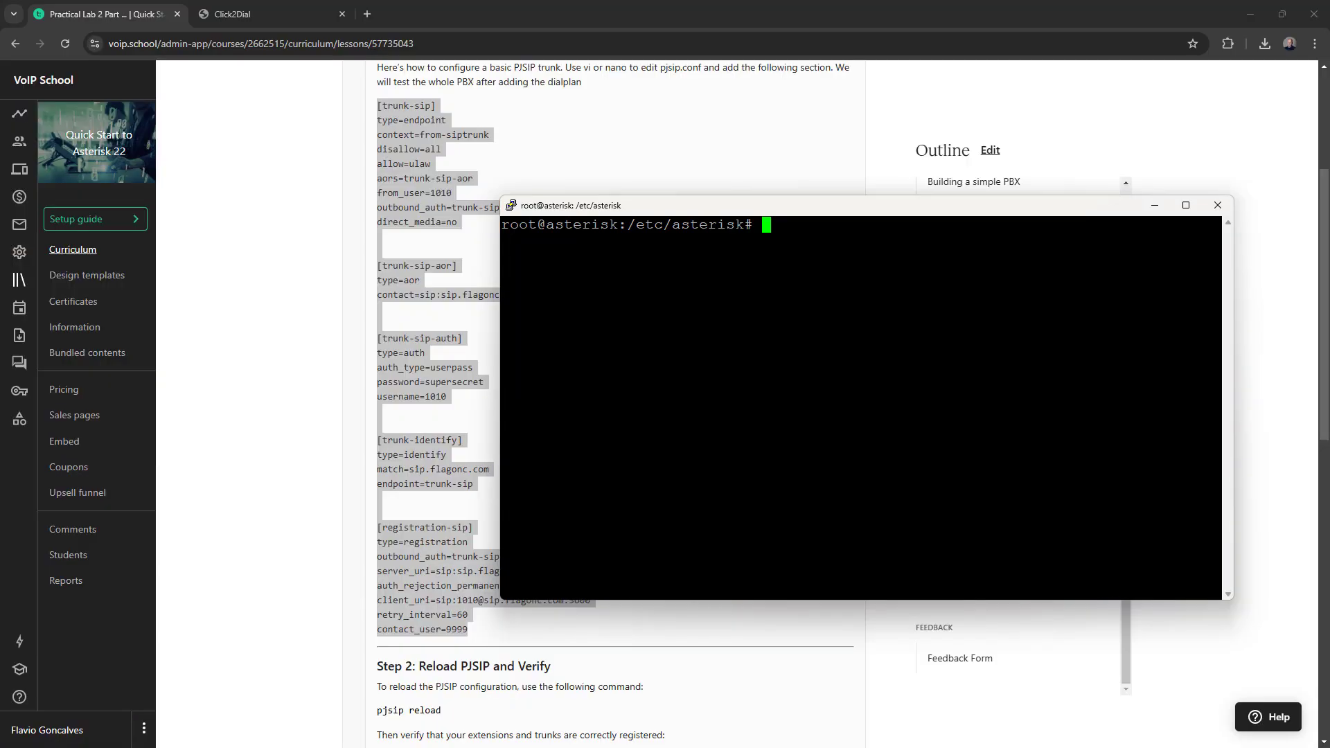
# Paste the trunk sections into pjsip.conf with nano and save the file.
pyautogui.write('nan')
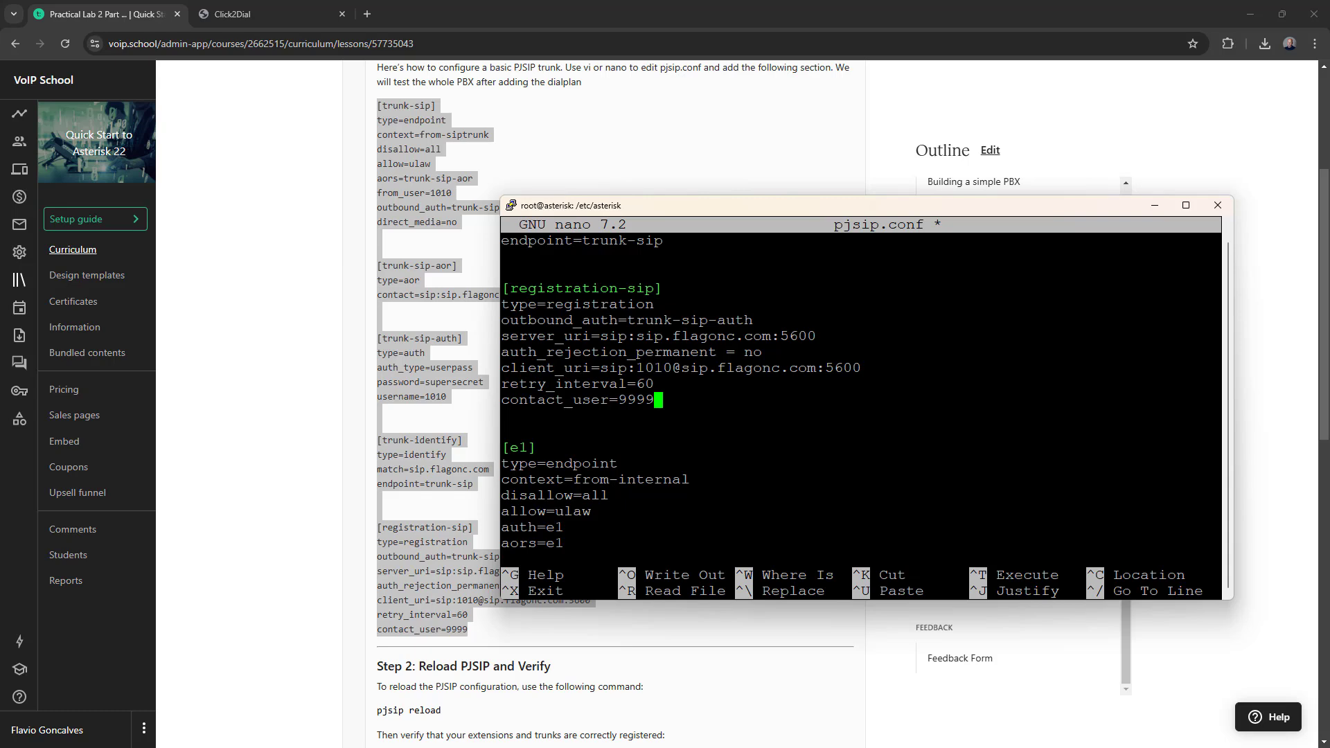
pyautogui.press('ctrl+x')
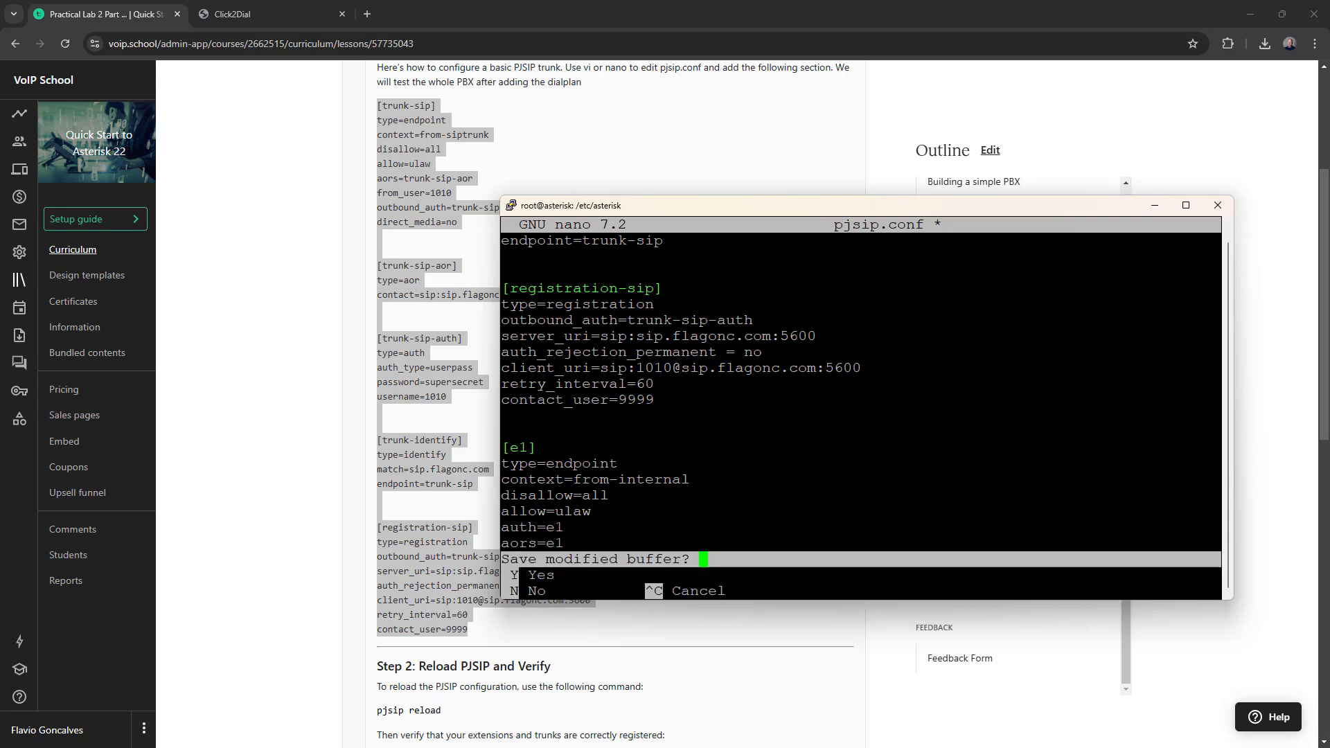
pyautogui.press('y')
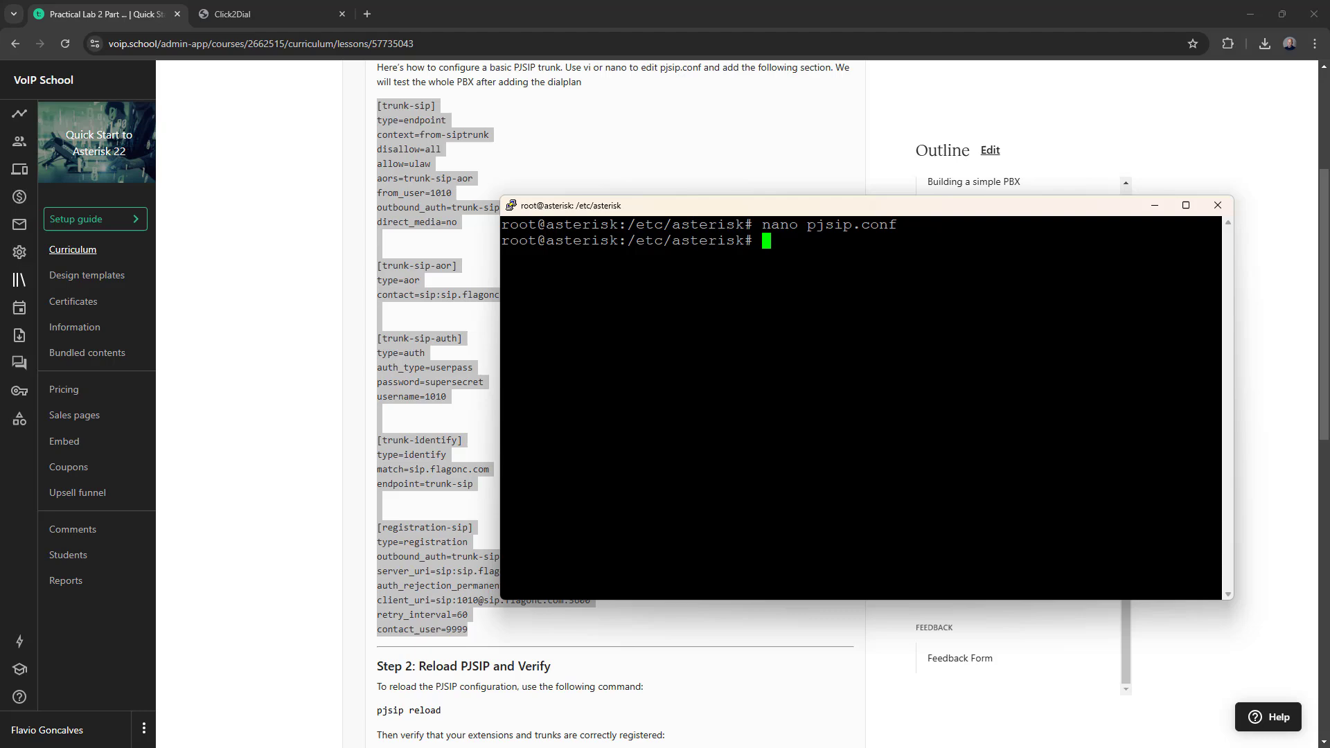
# Restart Asterisk with 'core restart now' and reconnect to the console via 'asterisk -r'.
pyautogui.write('asterisk -r')
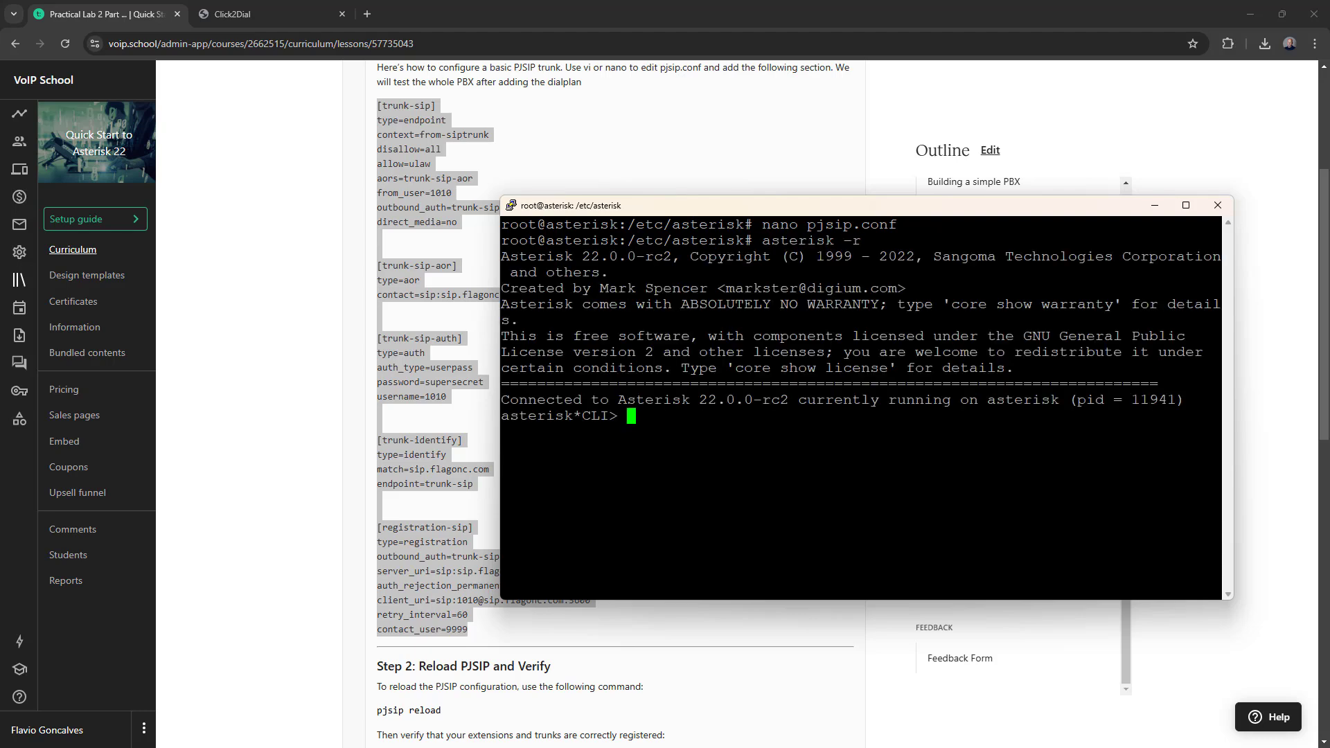
pyautogui.write('pjsip')
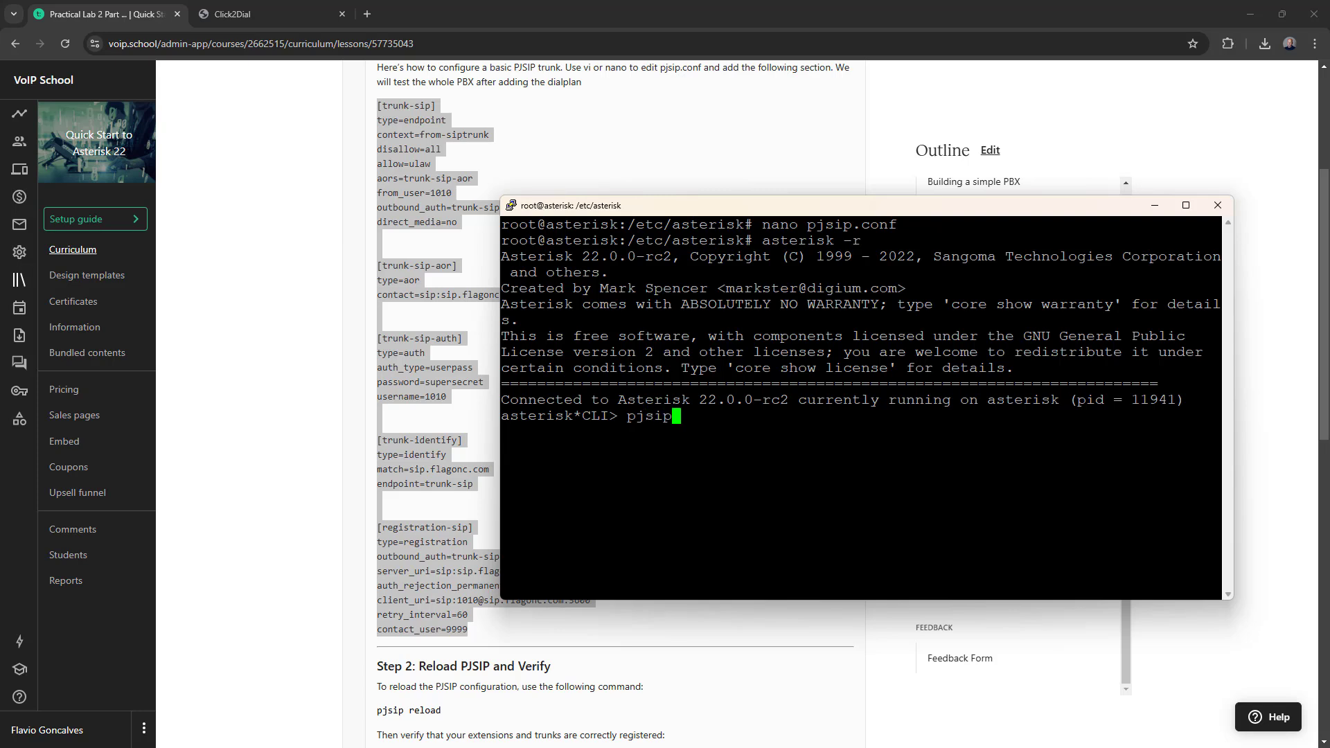
pyautogui.write('core restart bow')
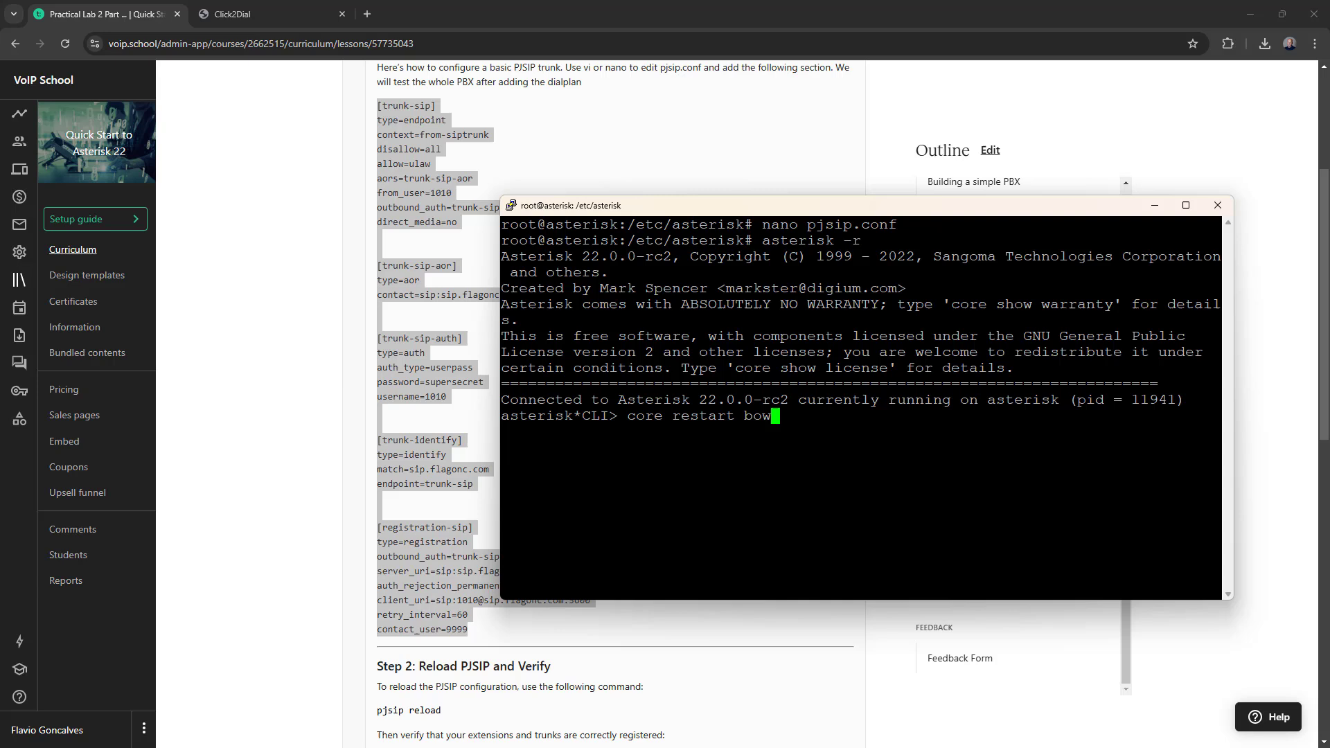
pyautogui.write('no')
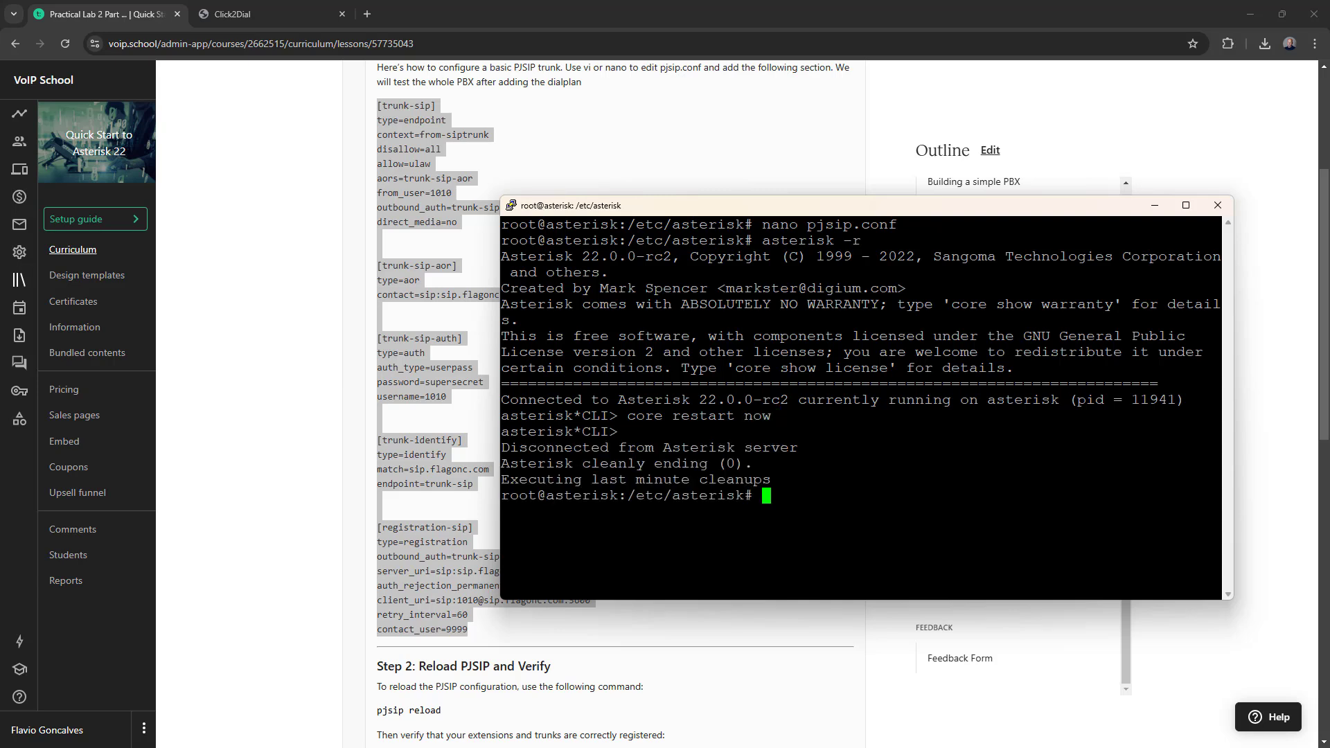
pyautogui.write('asterisk')
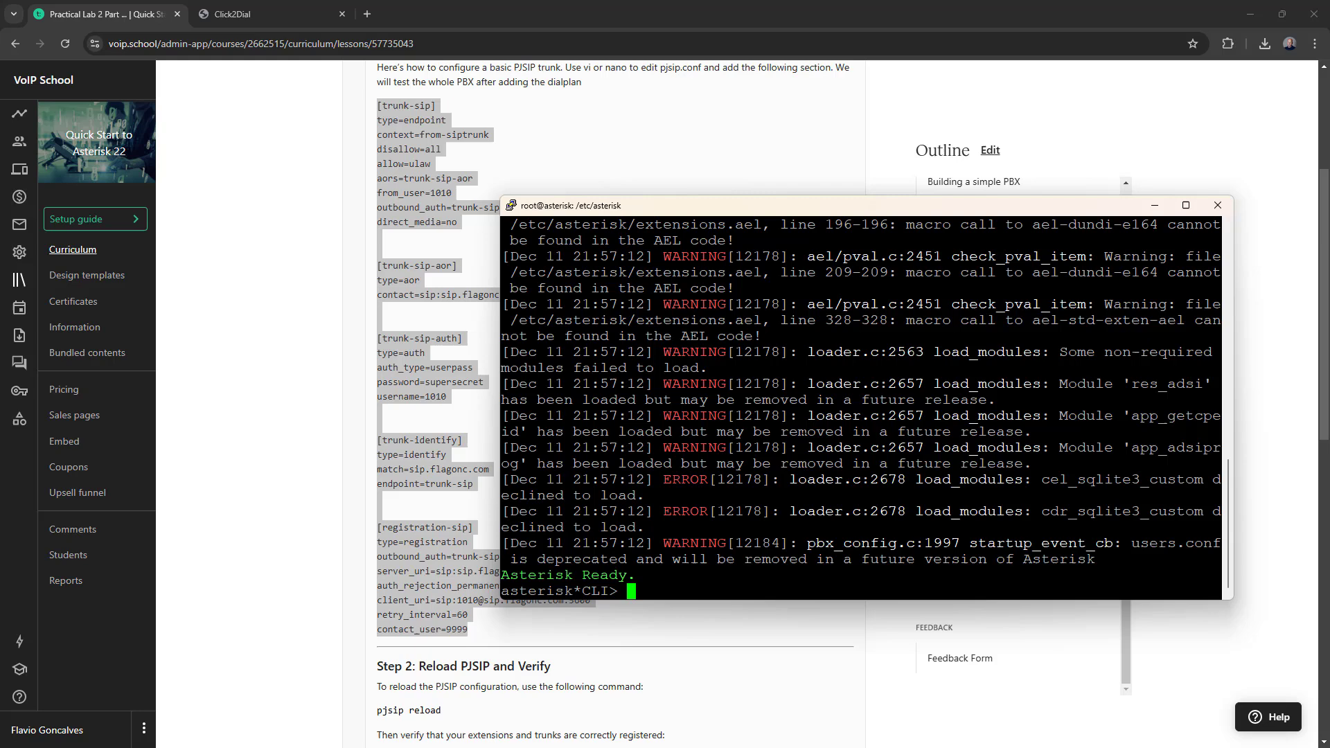
# Run 'pjsip show registrations', showing registration-sip to sip.flagonc.com:5600 as Registered, with the terminal maximized.
pyautogui.write('p')
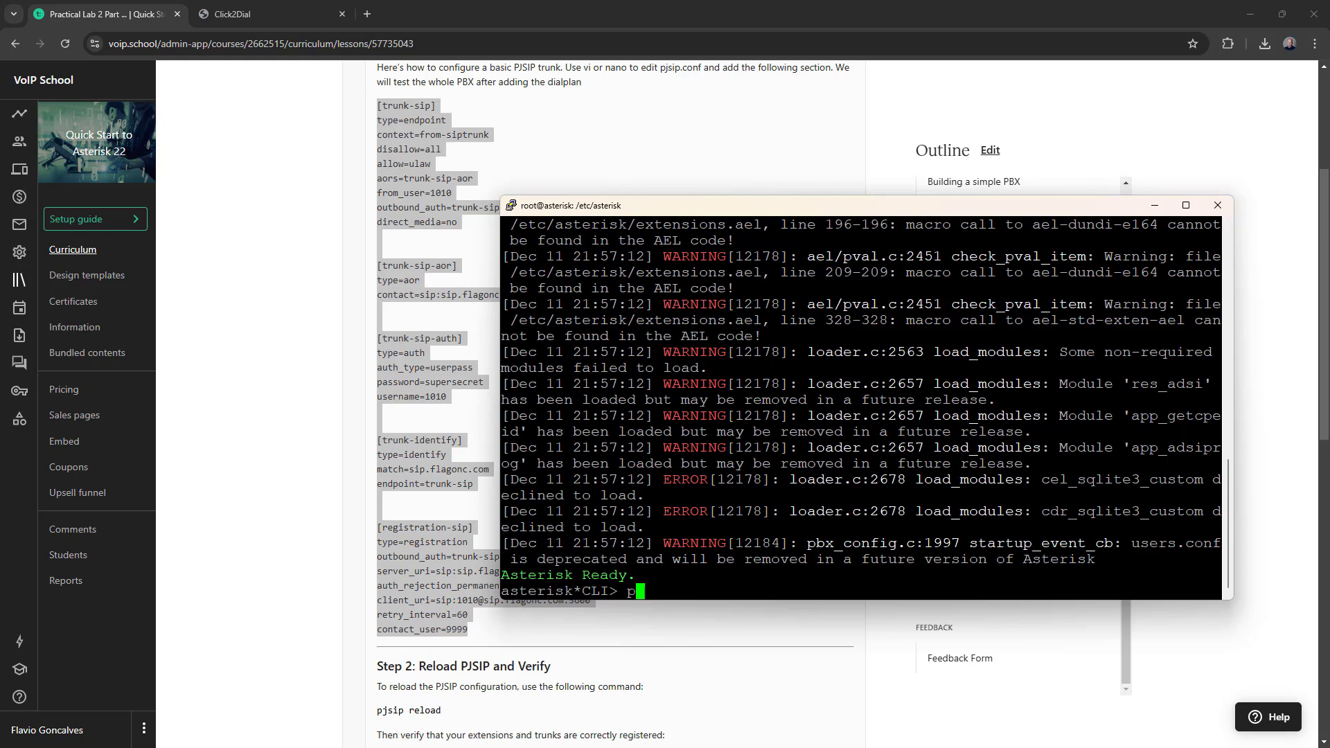
pyautogui.write('jsip show registrations')
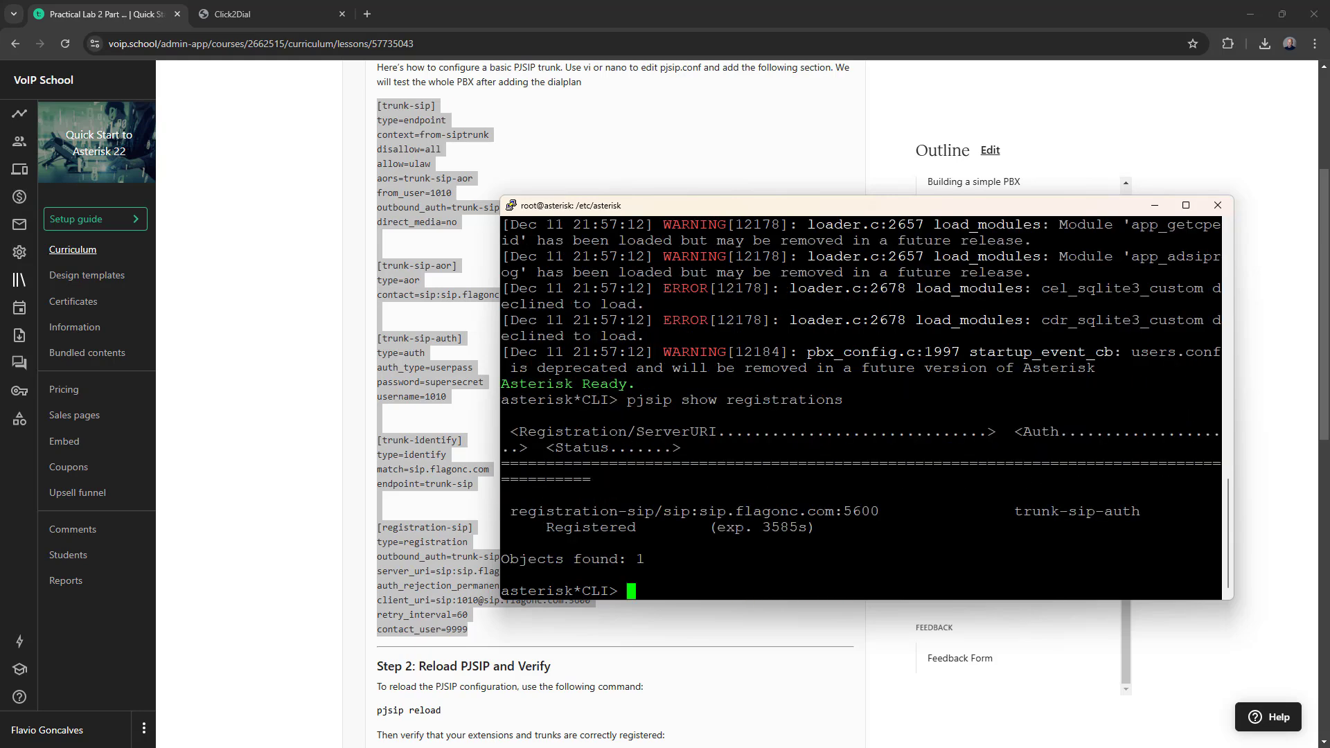
pyautogui.moveTo(486, 509)
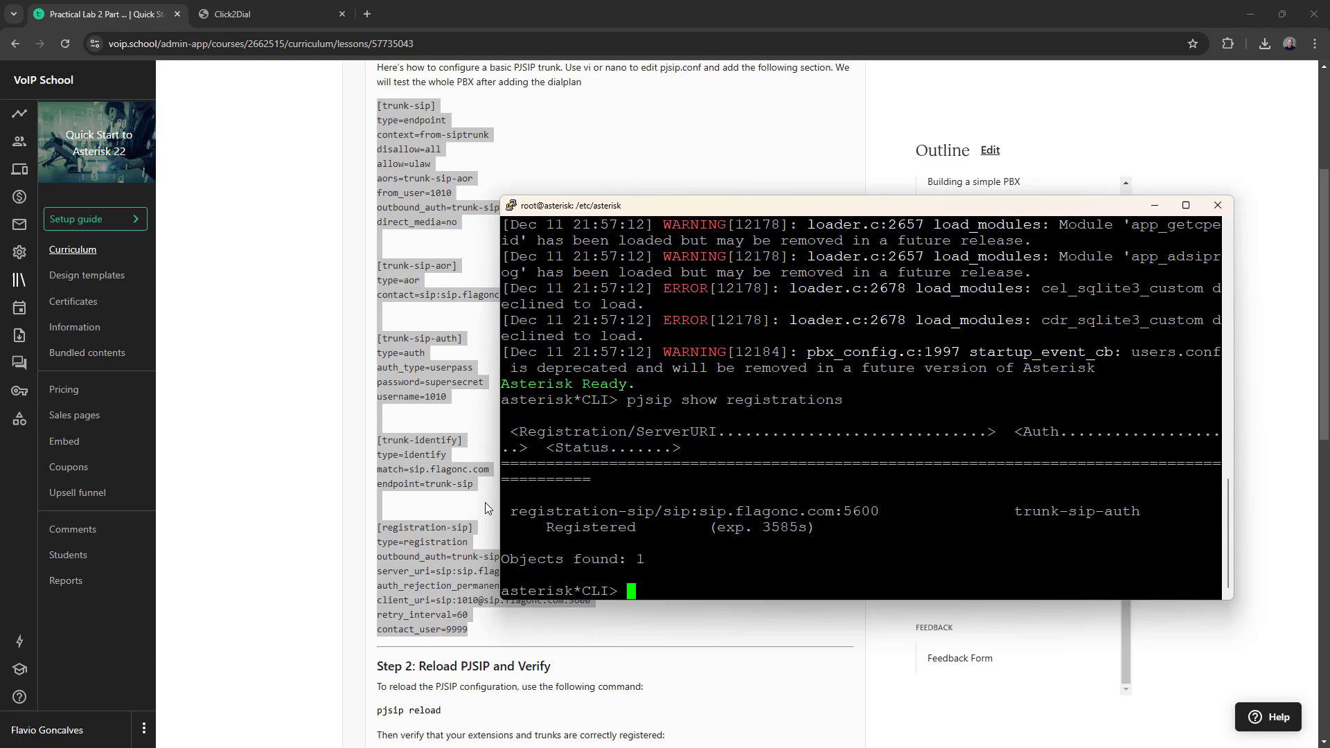
pyautogui.click(1184, 205)
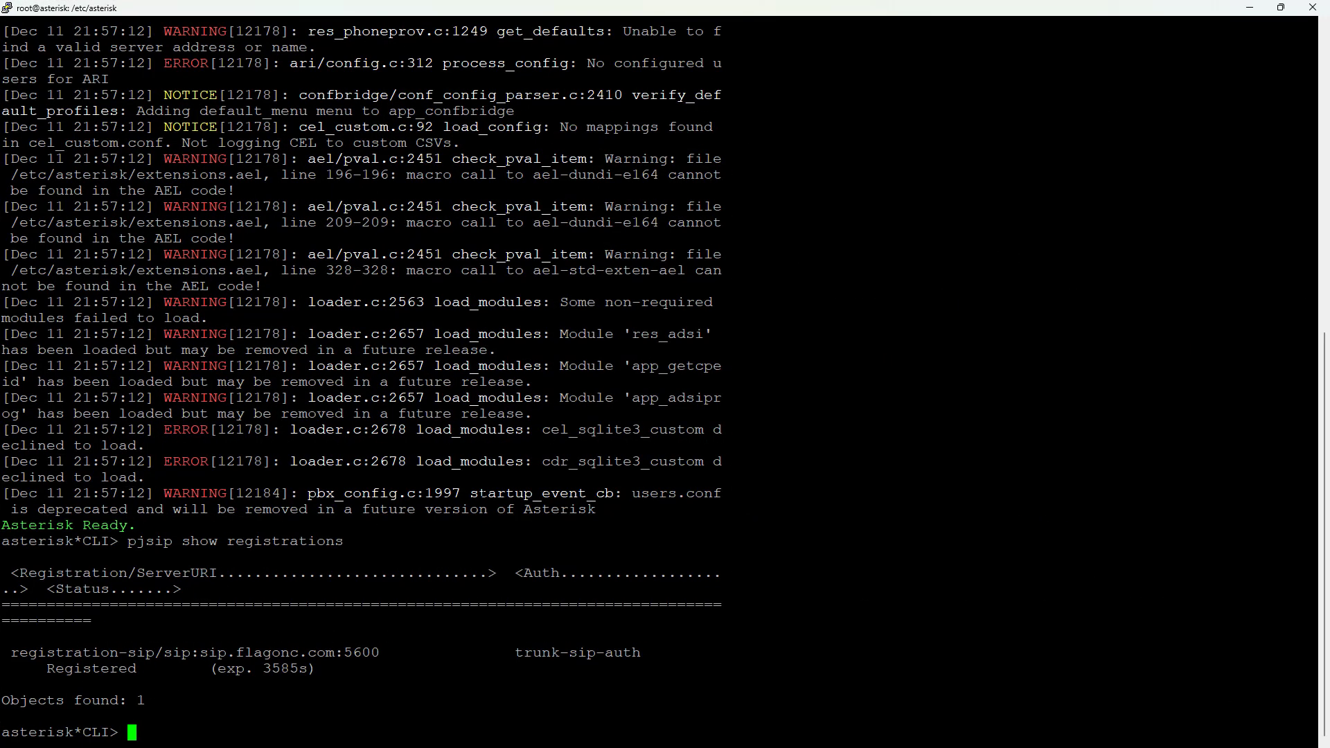
pyautogui.doubleClick(92, 668)
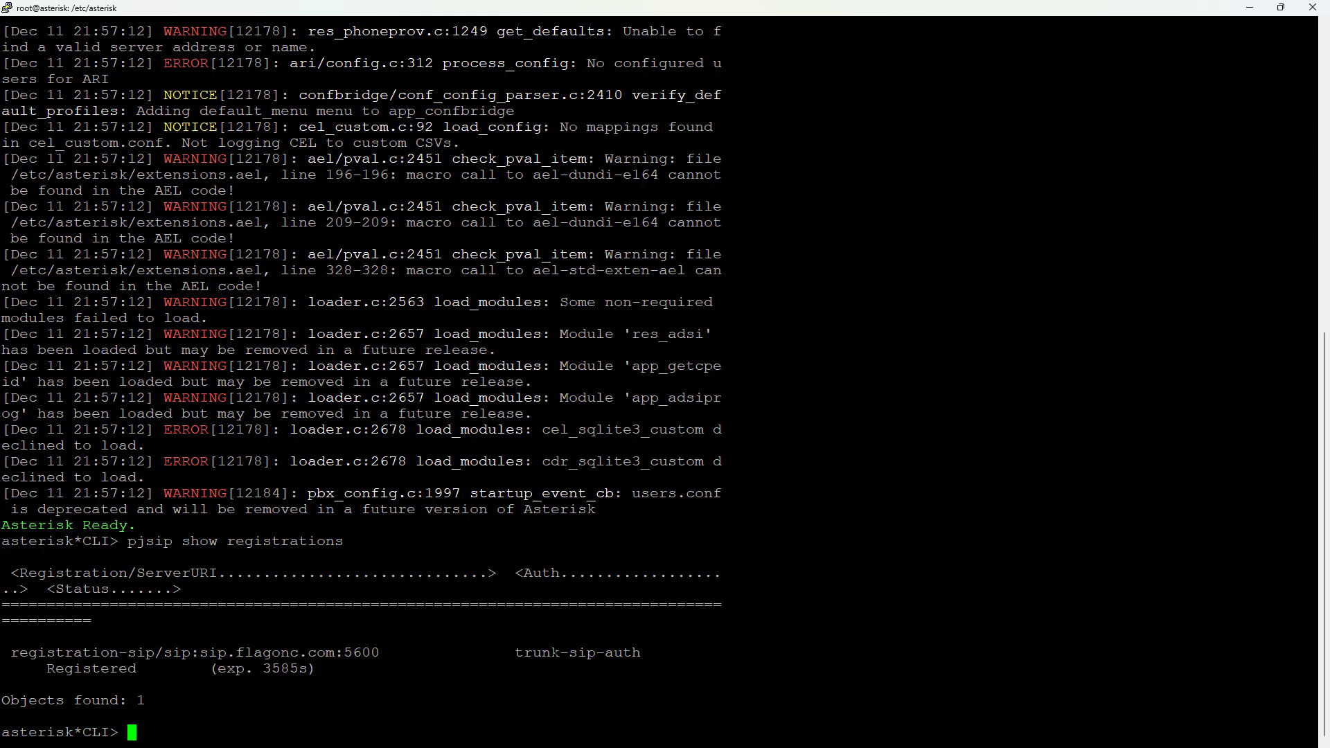
# Run 'pjsip show registration registration-sip' to display its client_uri, contact_user 9999 and outbound_auth.
pyautogui.write('pjsip show registration registration-si')
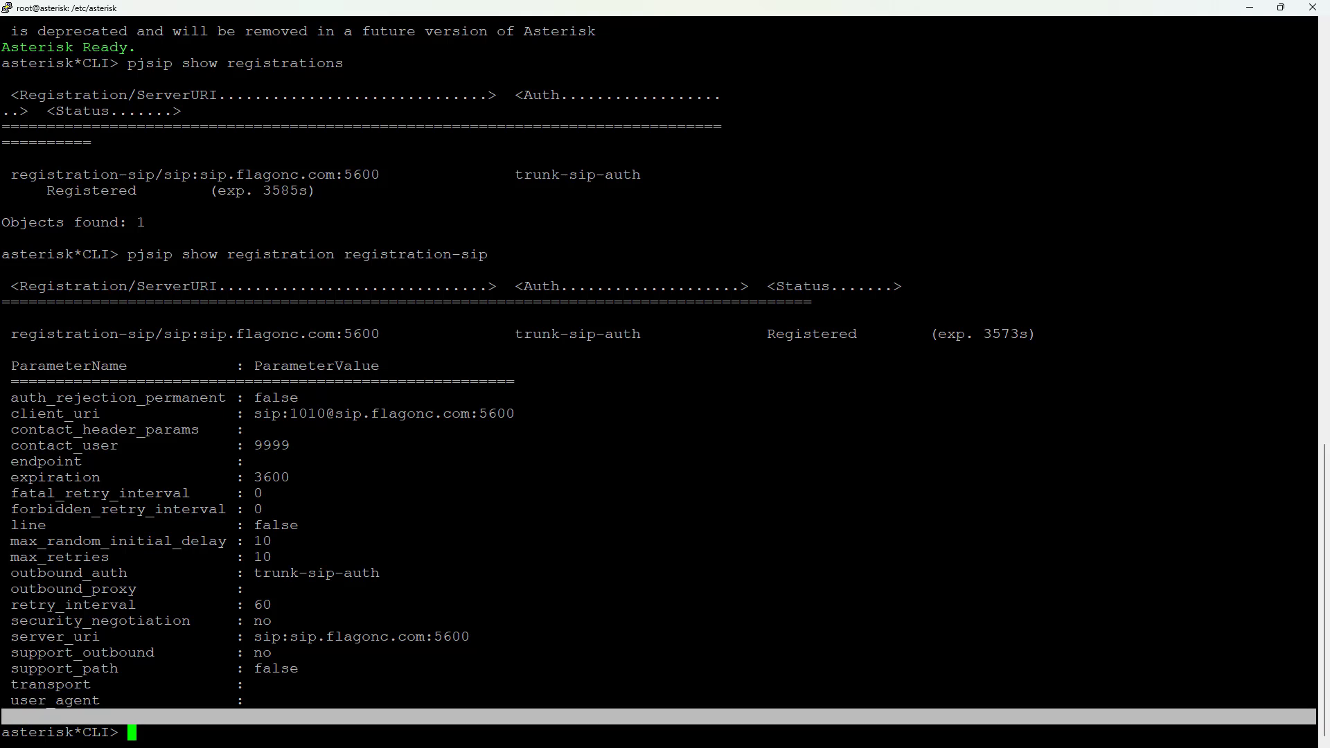
pyautogui.write('p')
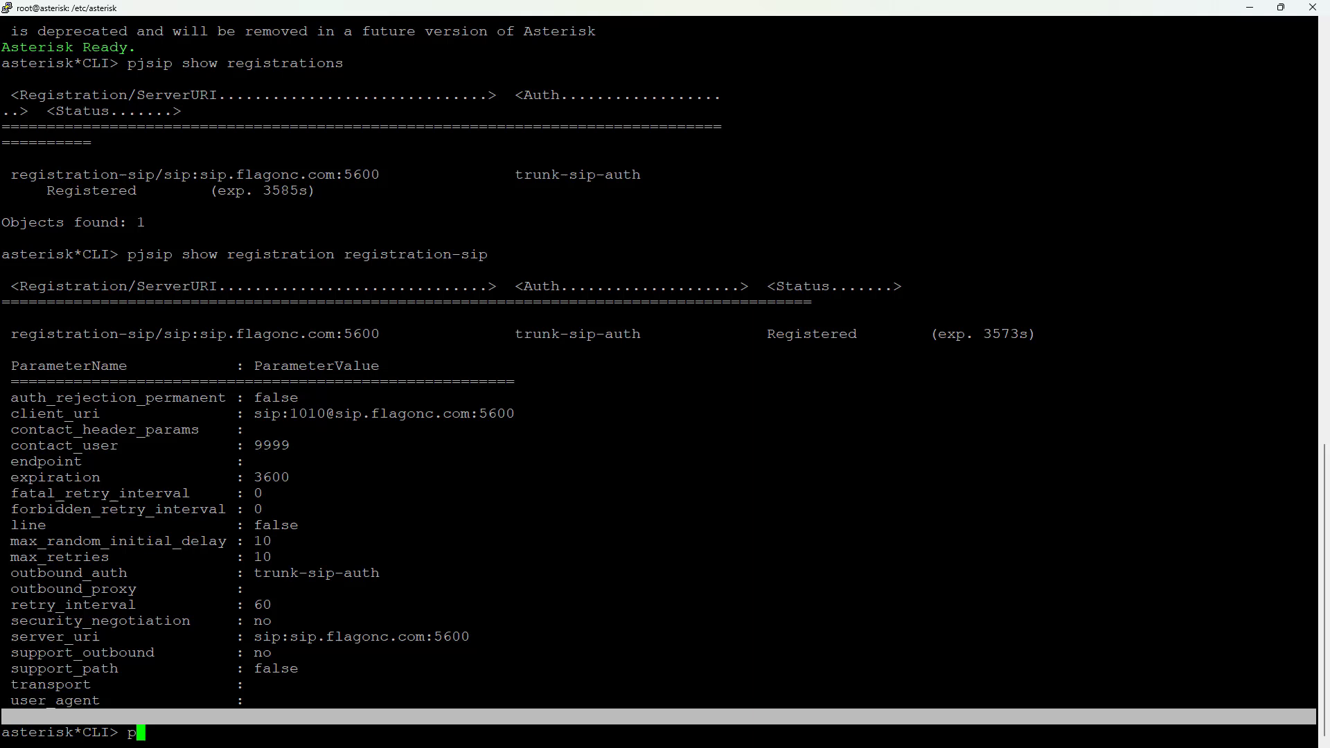
# Run 'pjsip show endpoints' to list e1–e3 and trunk-sip.
pyautogui.write('jsip')
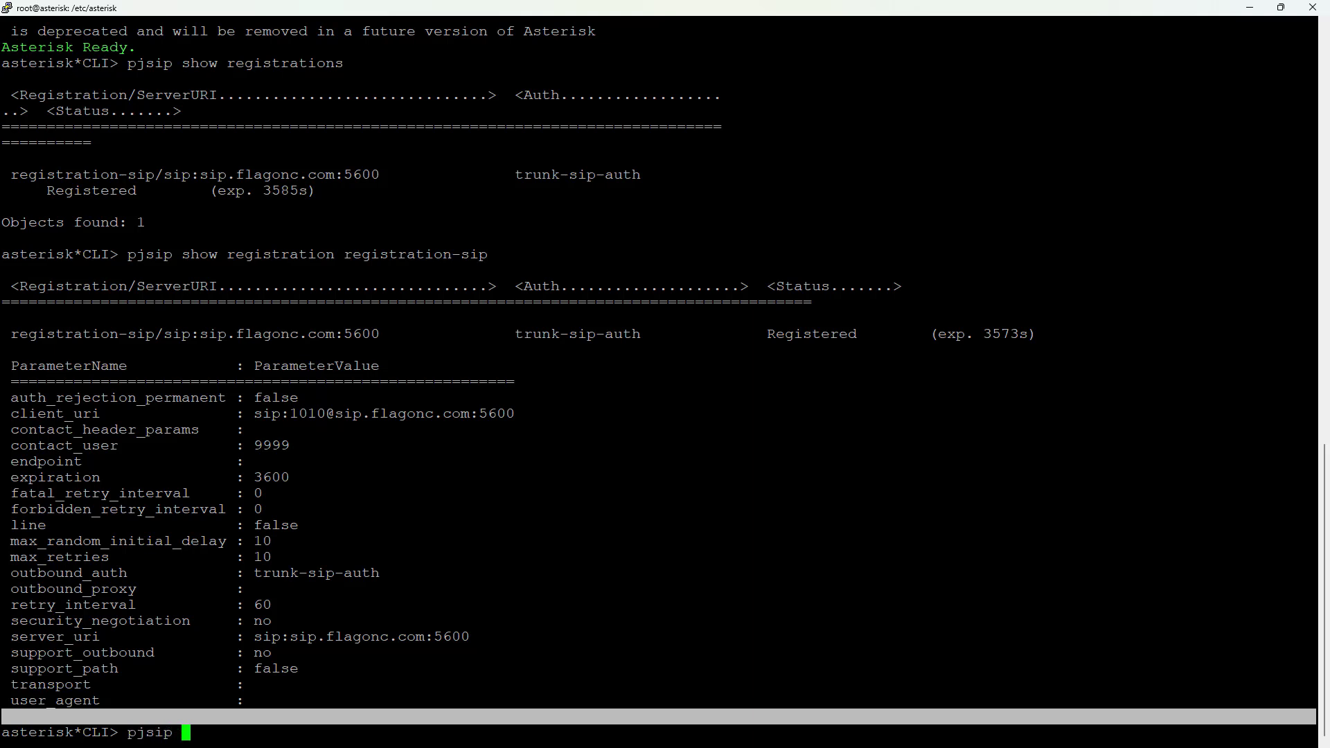
pyautogui.write('show endpoints')
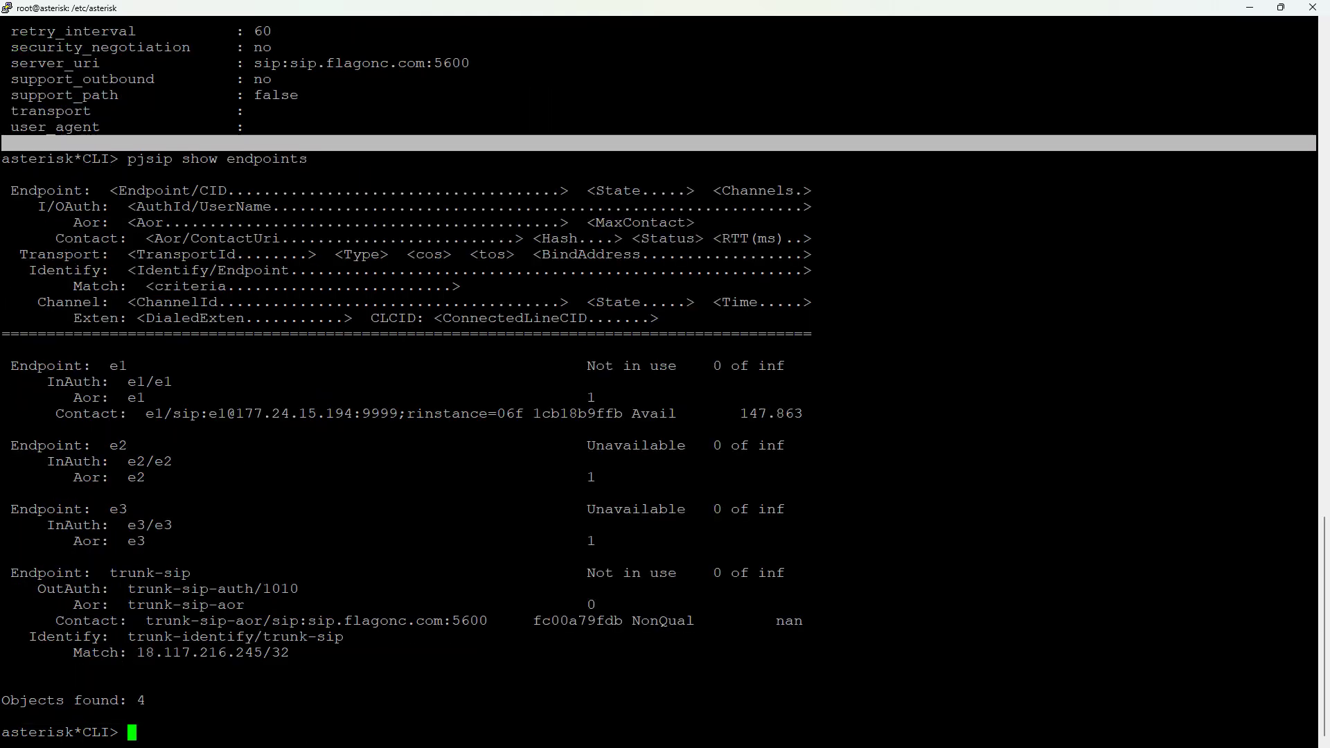
# Show the trunk-sip endpoint's full parameters, then quit the Asterisk CLI.
pyautogui.write('pjsip show endpoint')
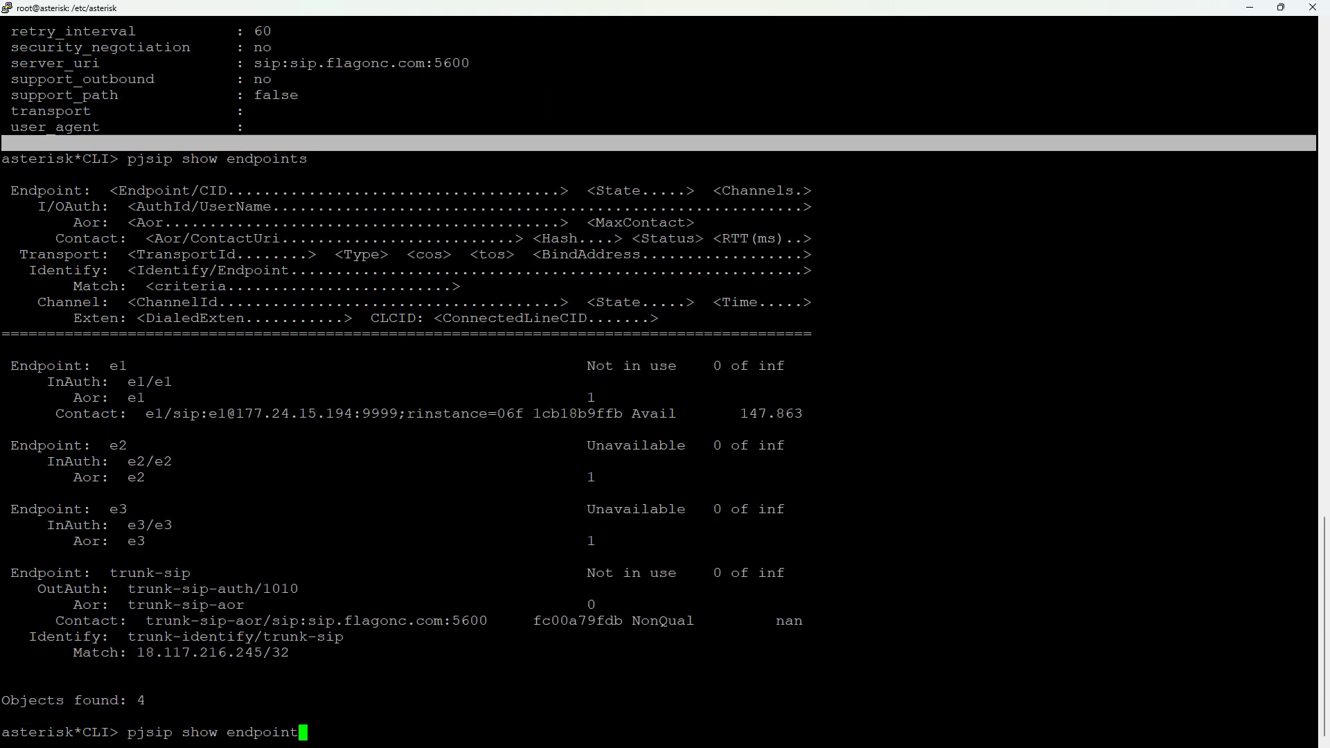
pyautogui.write('truni')
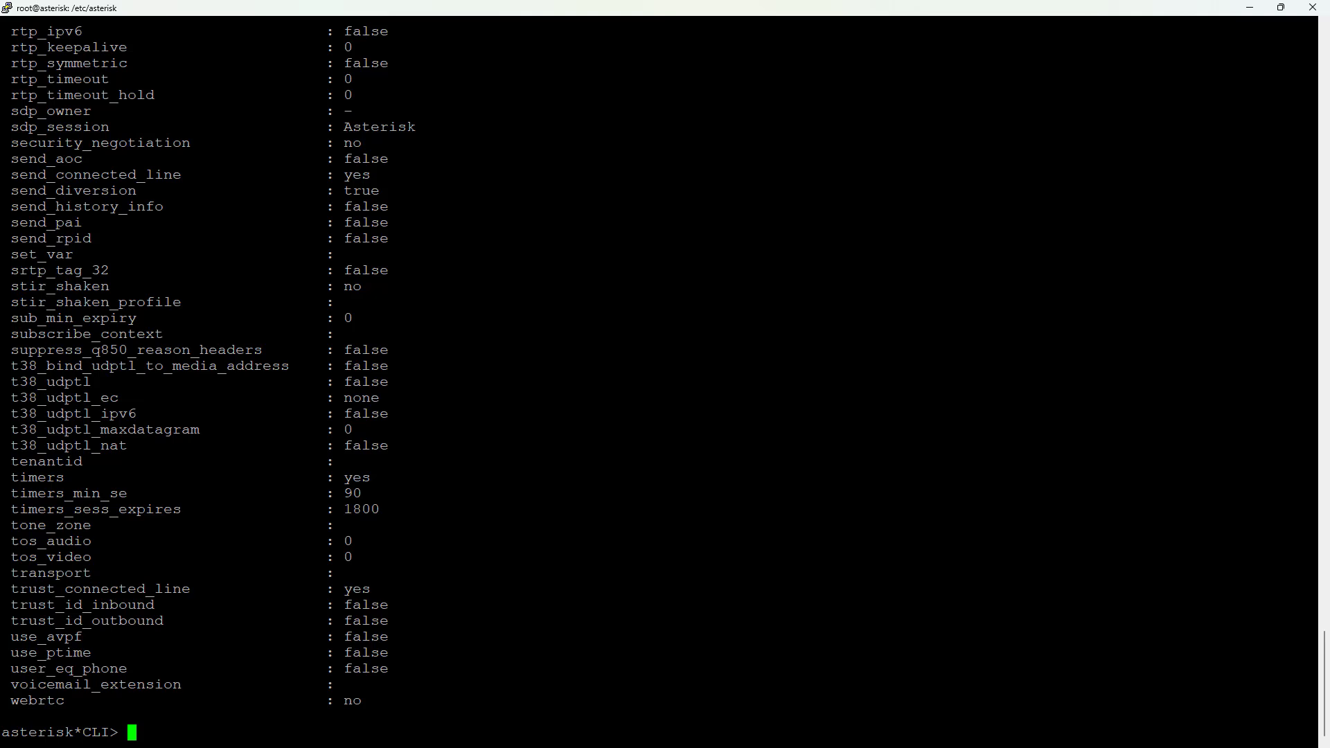
pyautogui.write('quit')
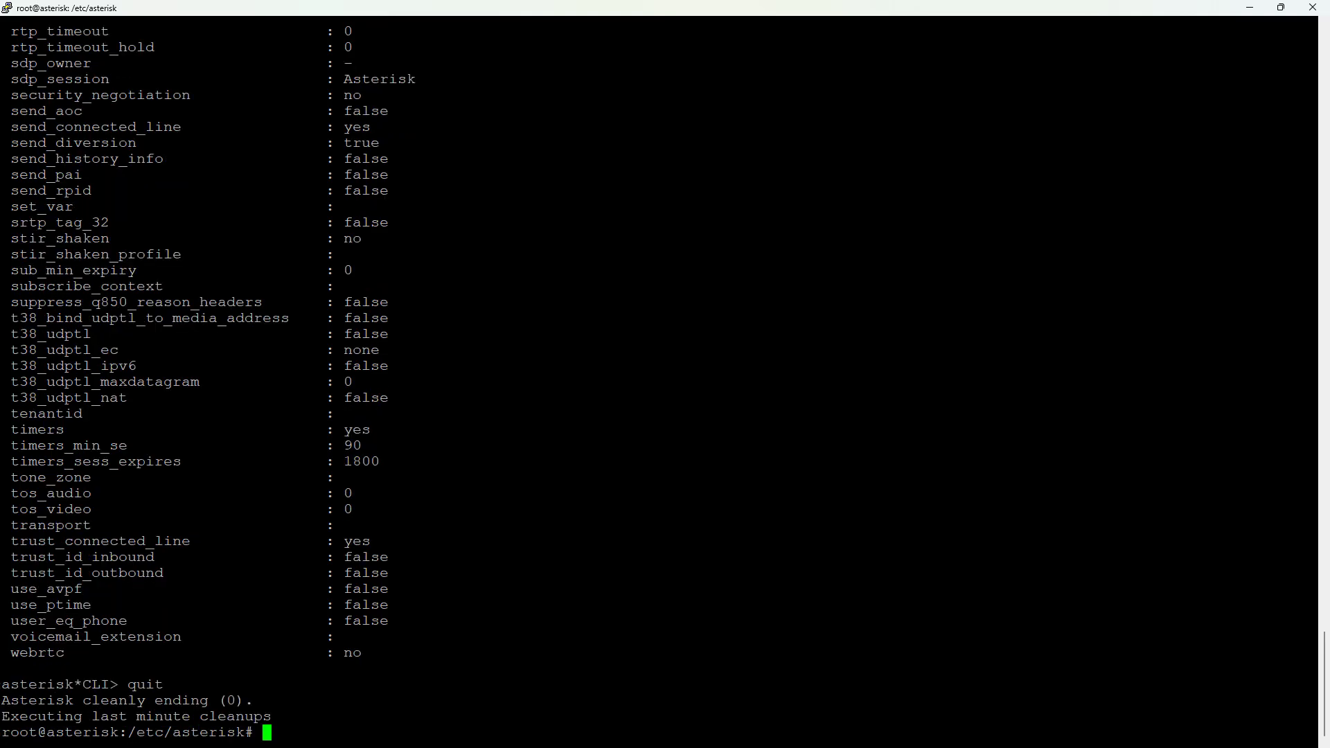